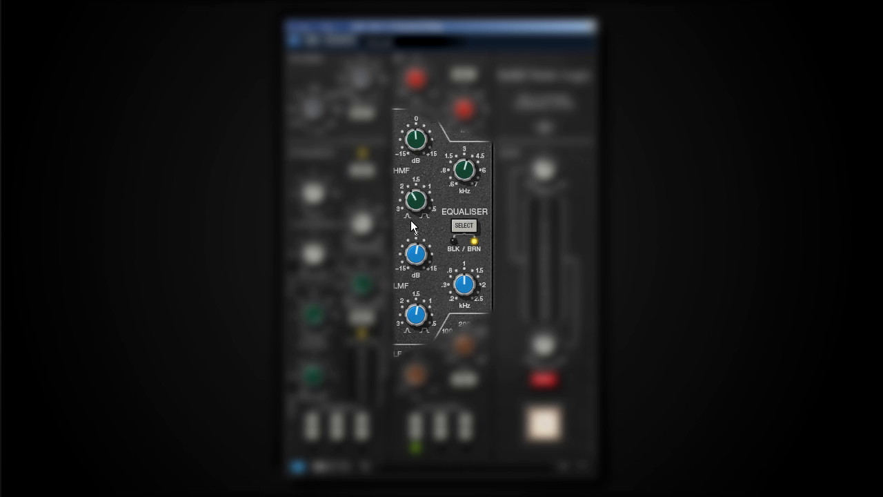
mouse_move(425, 192)
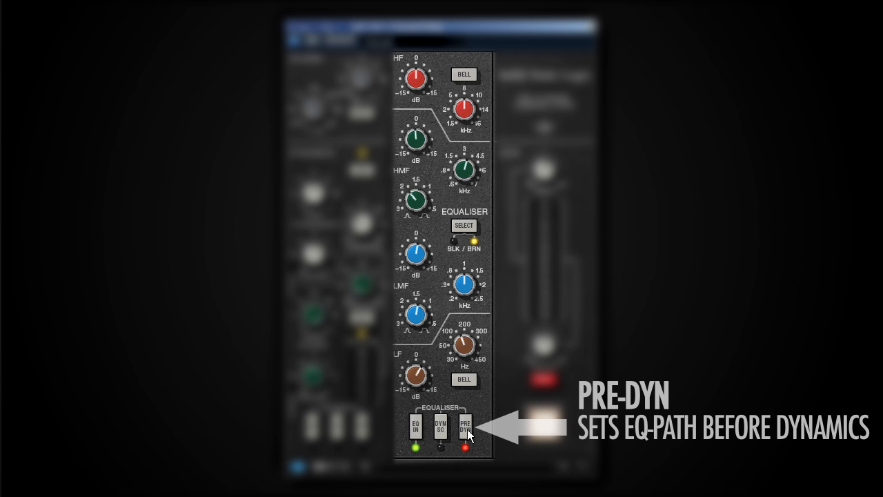
Step: Toggle the Equaliser's PRE DYN routing switch off and back, leaving it off
click(467, 431)
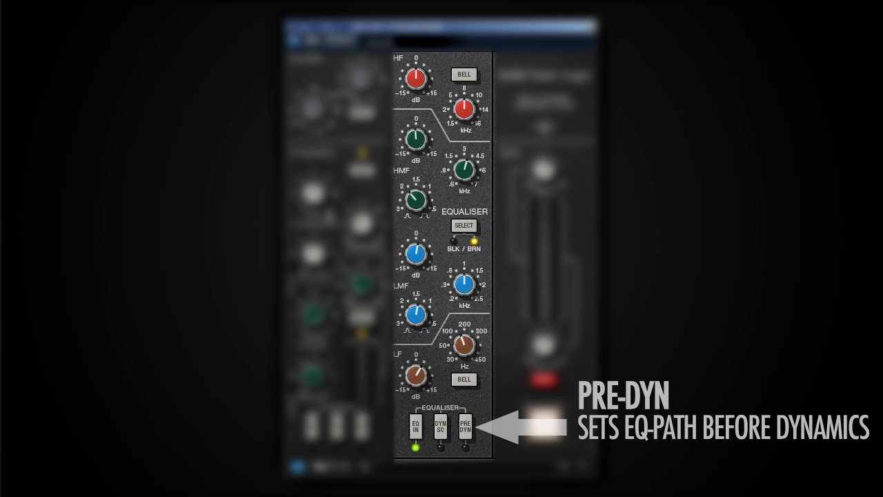
click(440, 428)
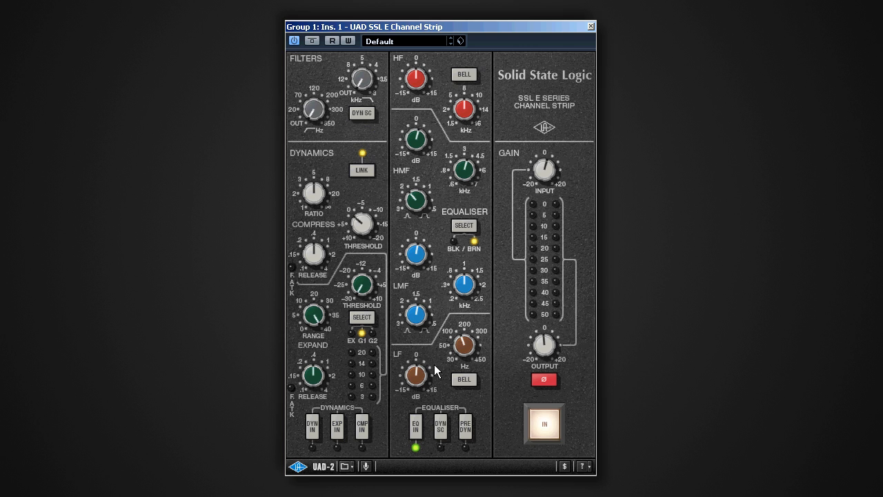
mouse_move(417, 290)
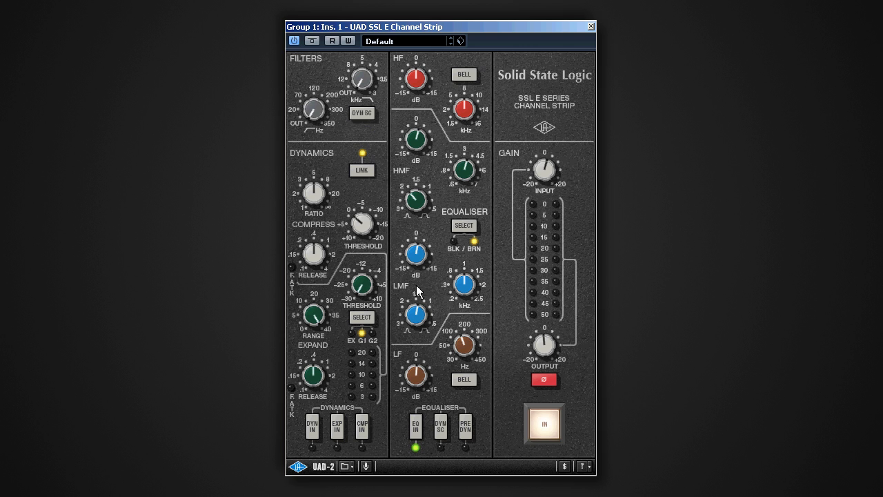
mouse_move(323, 194)
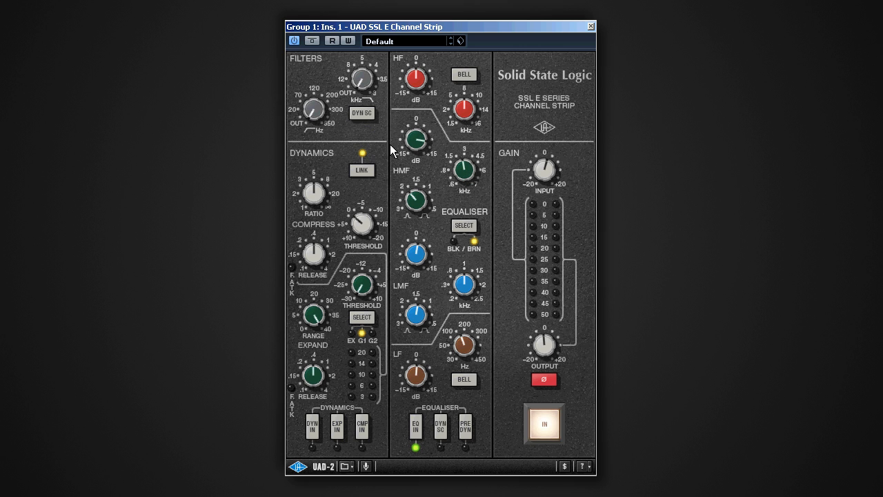
mouse_move(480, 171)
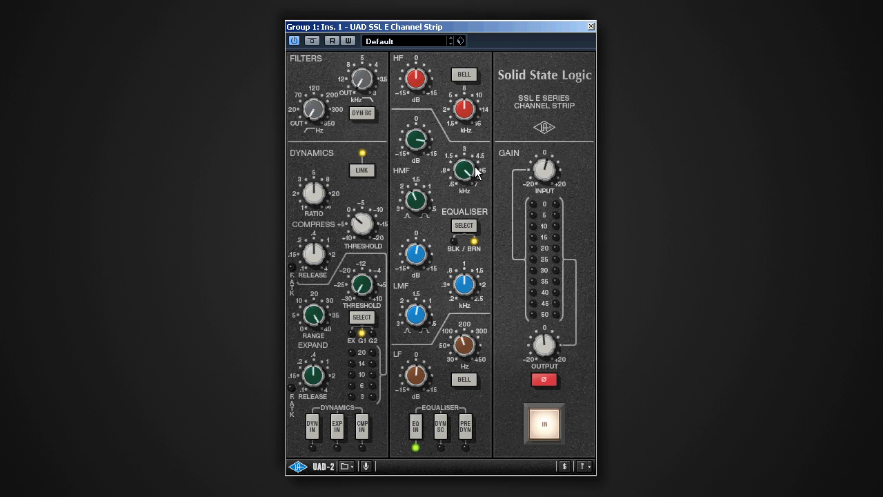
click(440, 426)
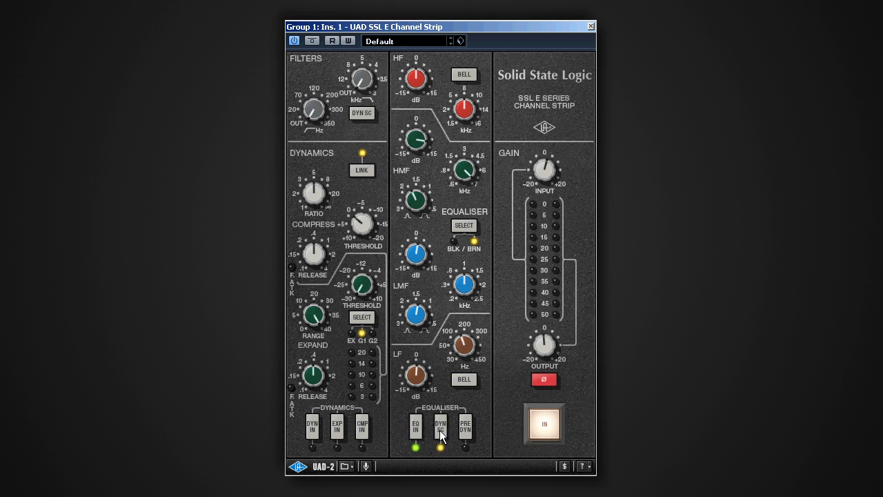
click(440, 425)
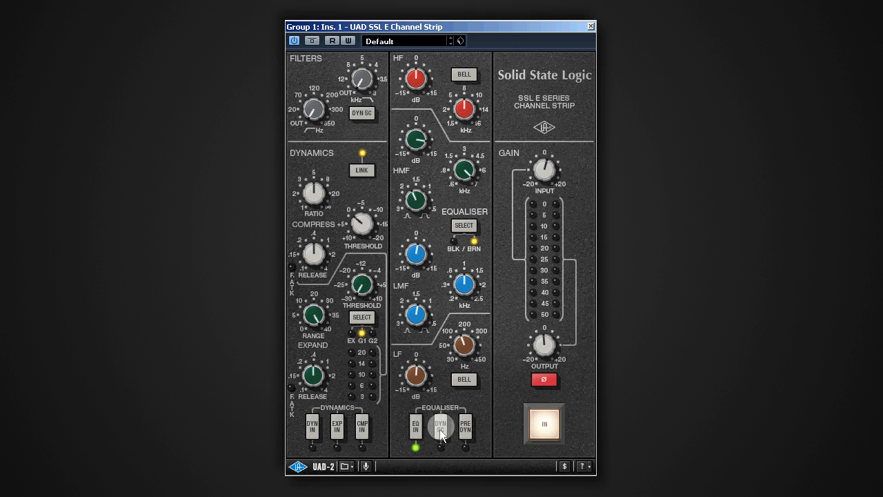
click(440, 426)
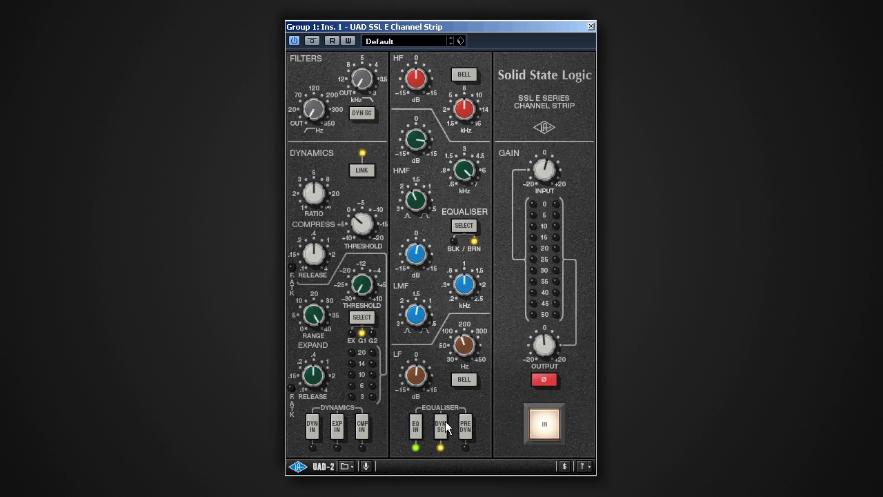
click(464, 226)
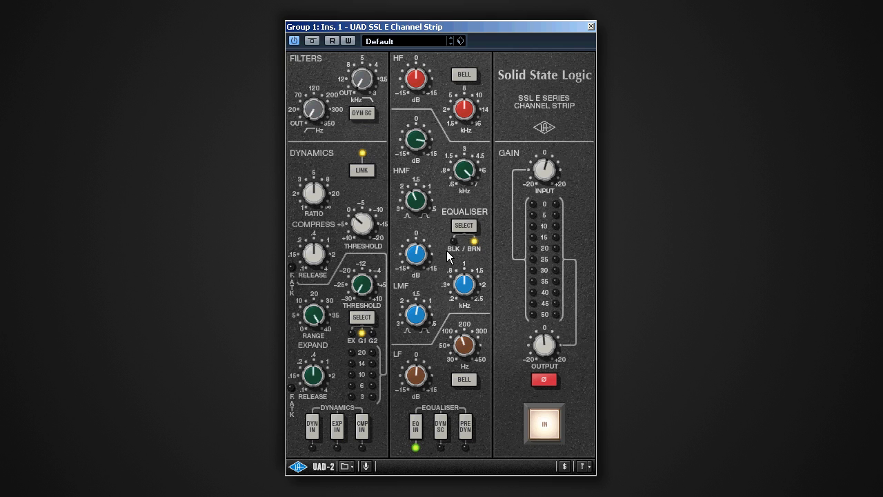
mouse_move(452, 207)
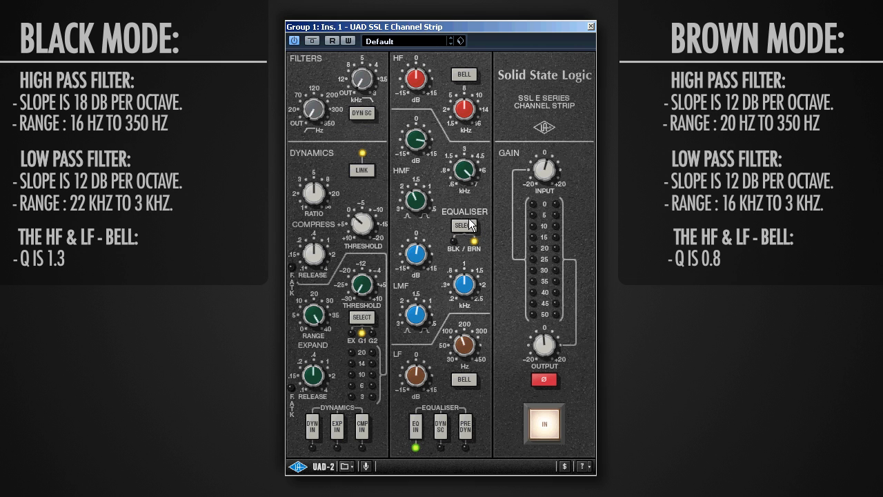
mouse_move(358, 151)
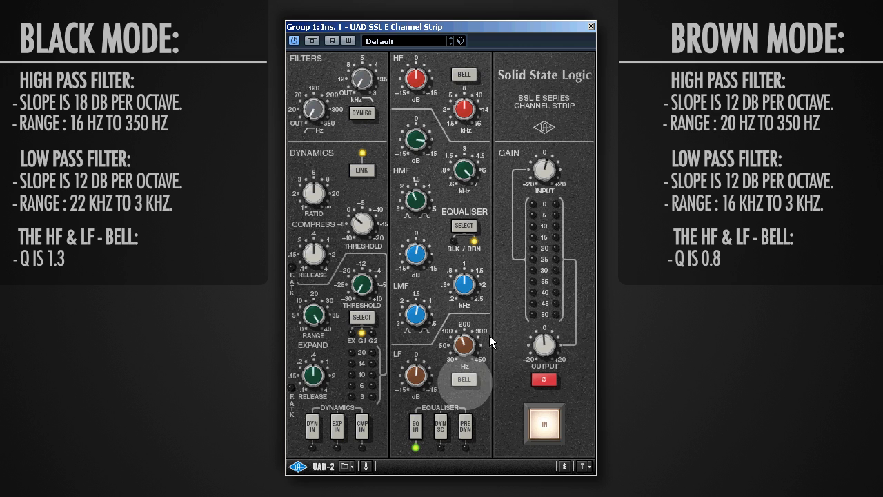
mouse_move(558, 306)
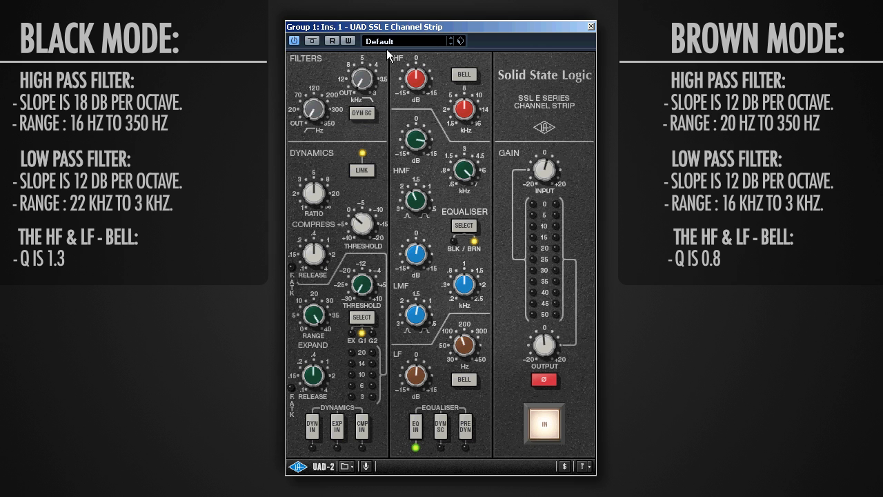
mouse_move(328, 257)
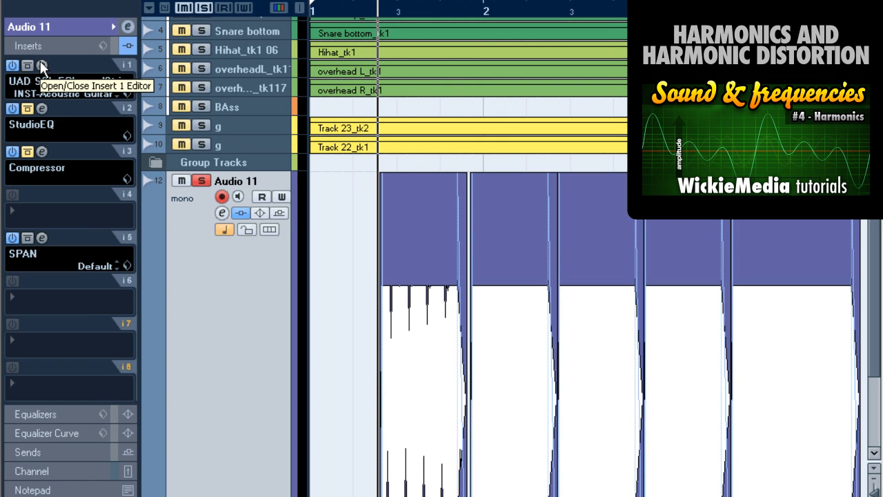
click(41, 65)
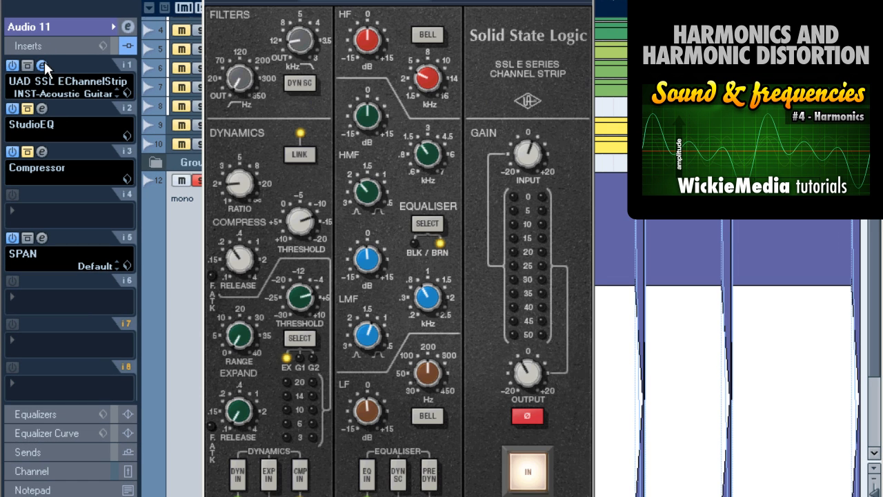
mouse_move(454, 116)
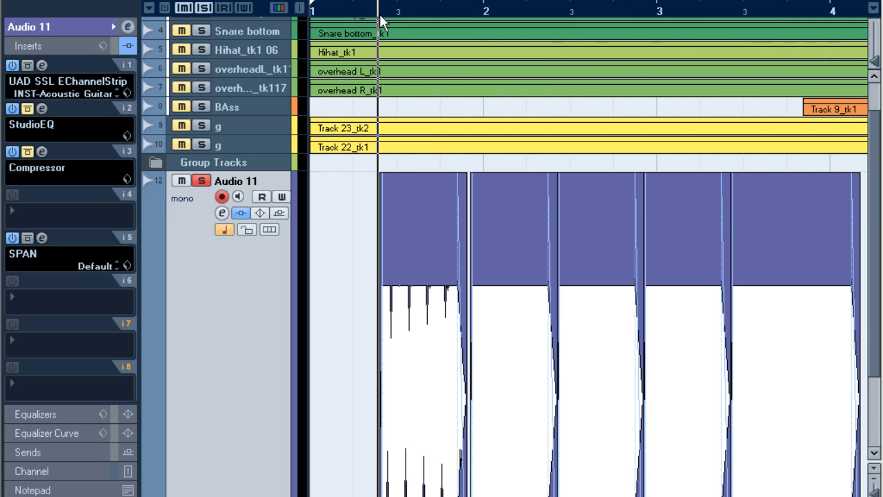
mouse_move(58, 246)
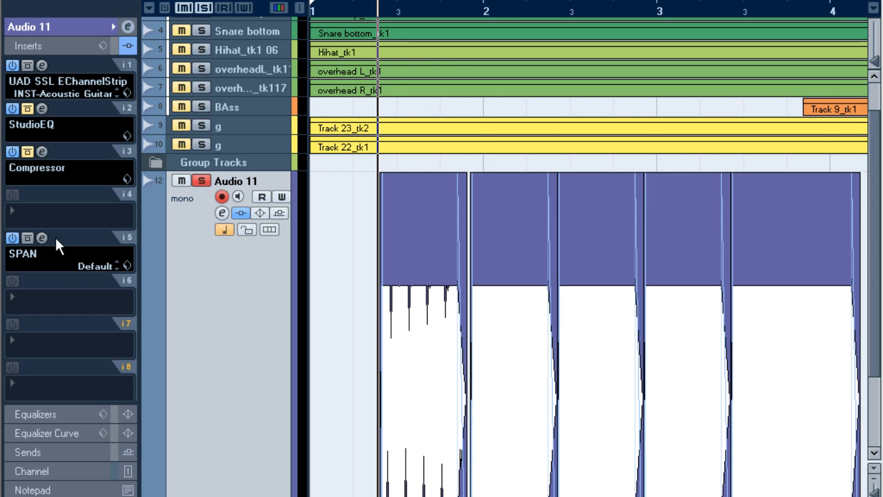
mouse_move(5, 66)
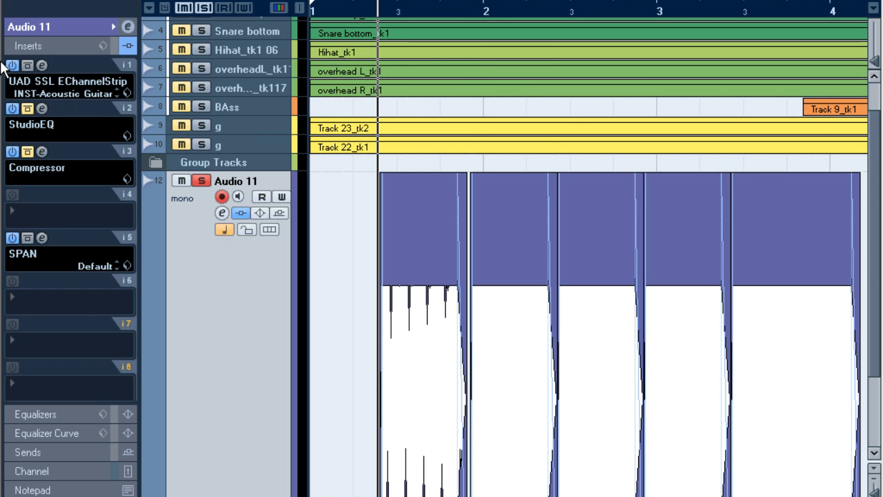
mouse_move(55, 244)
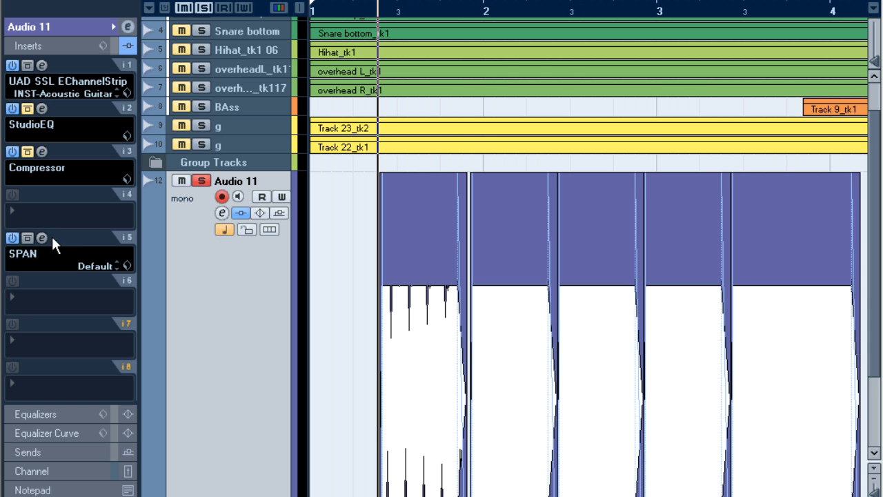
click(42, 237)
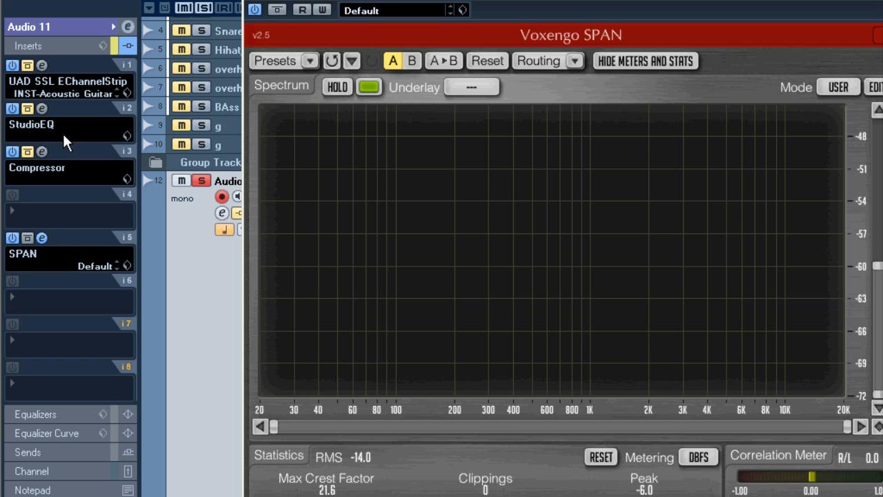
mouse_move(28, 65)
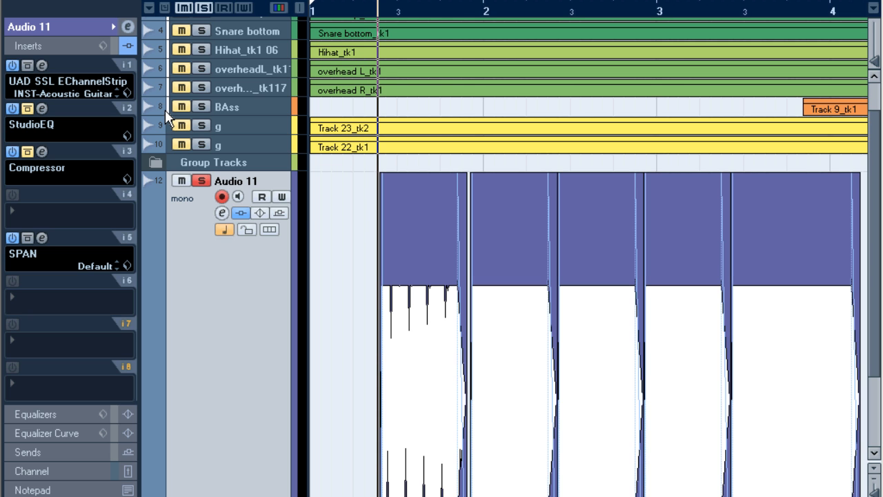
mouse_move(44, 133)
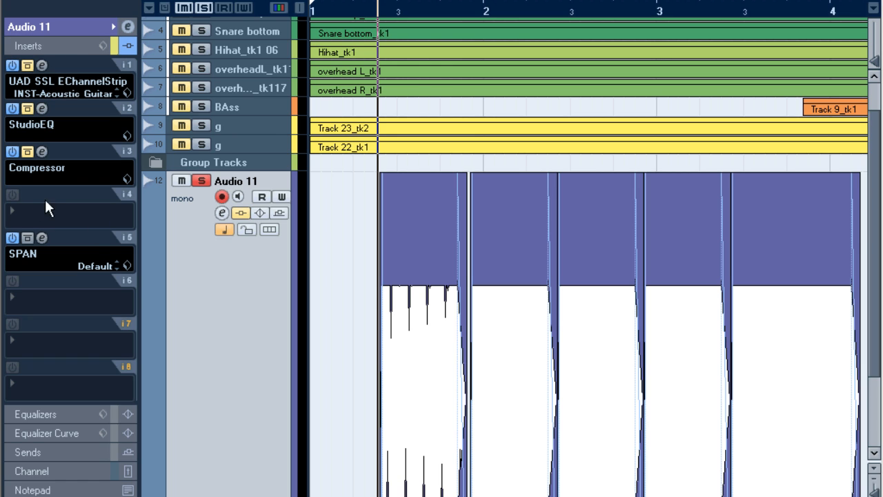
mouse_move(44, 185)
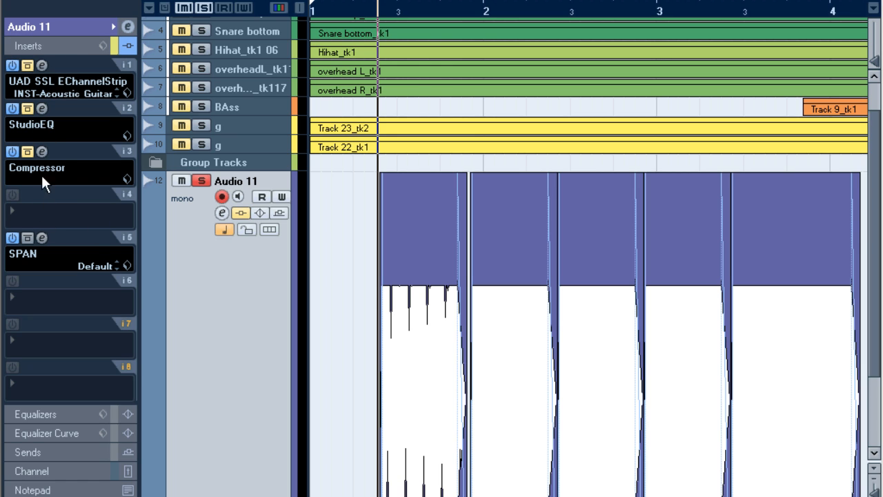
mouse_move(36, 262)
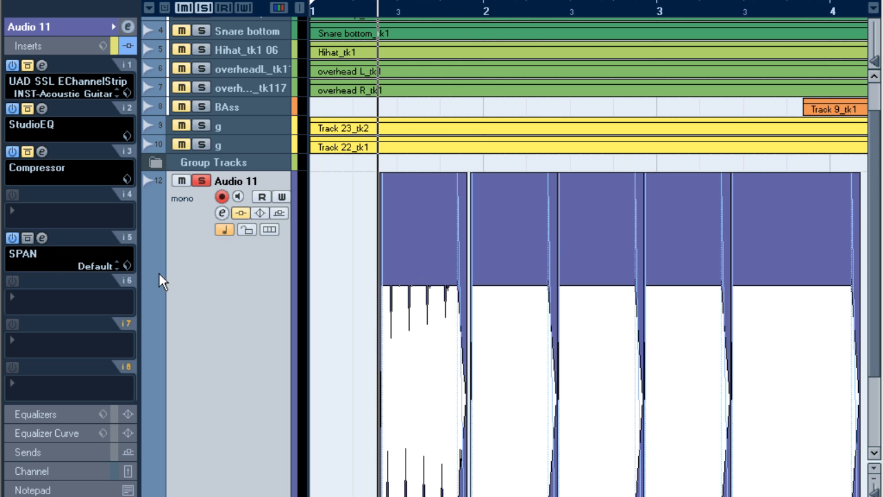
mouse_move(69, 242)
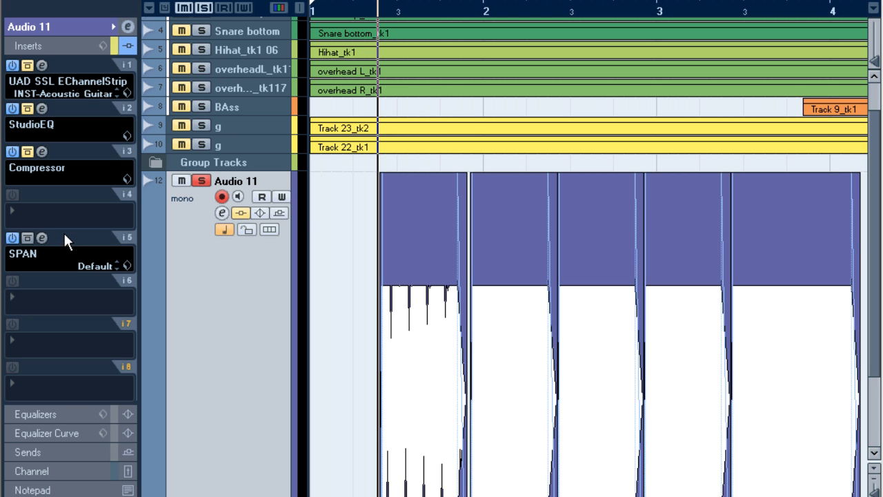
mouse_move(62, 72)
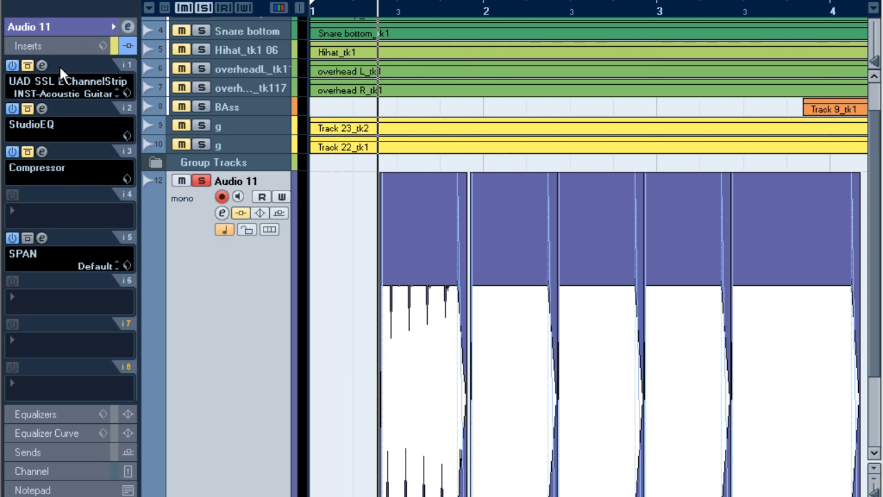
mouse_move(43, 69)
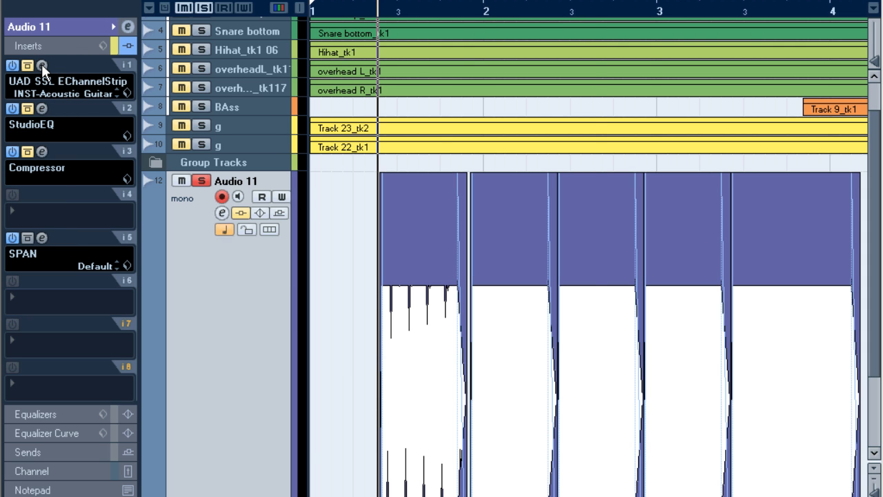
Step: Reopen the Insert 1 editor to show the SSL E Channel Strip on Audio 11
click(41, 65)
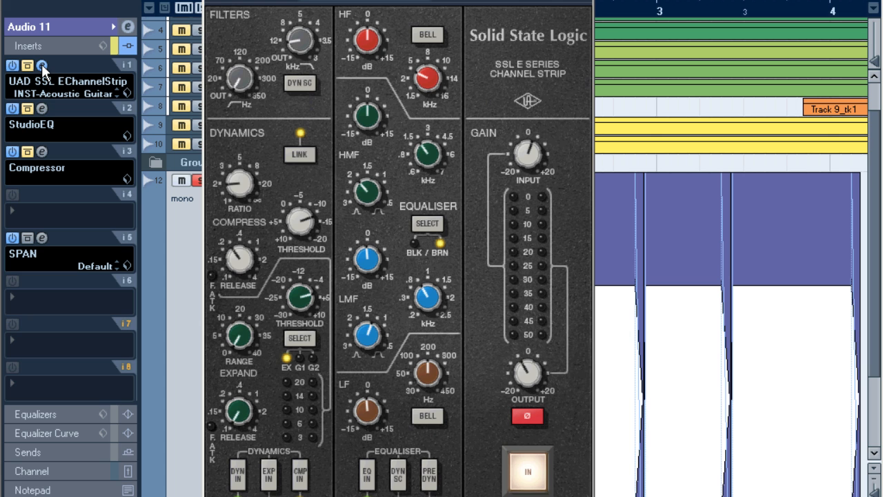